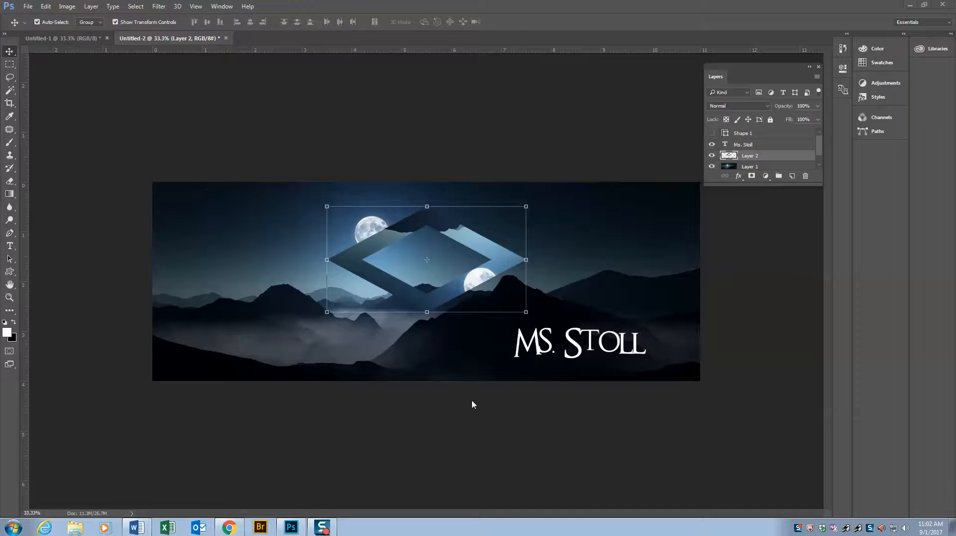
{"action": "mouse_move", "coordinate": [203, 259]}
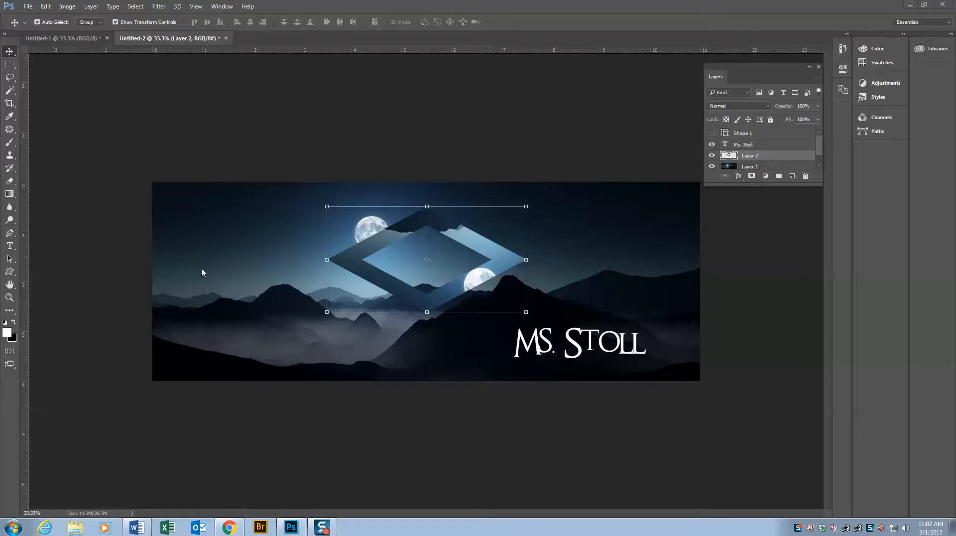
Step: Open the self-portrait photo from the Pictures library as a separate document
{"action": "left_click", "coordinate": [27, 6]}
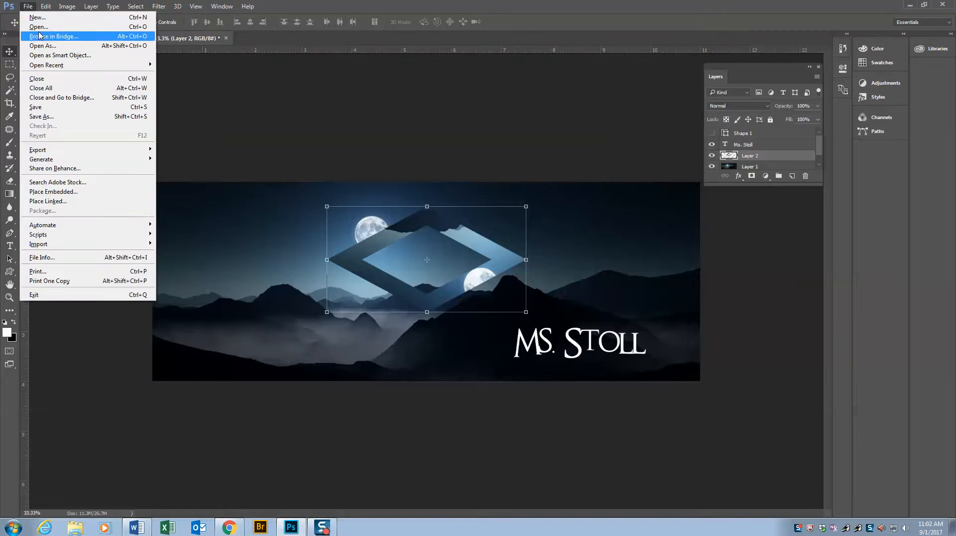
{"action": "left_click", "coordinate": [38, 27]}
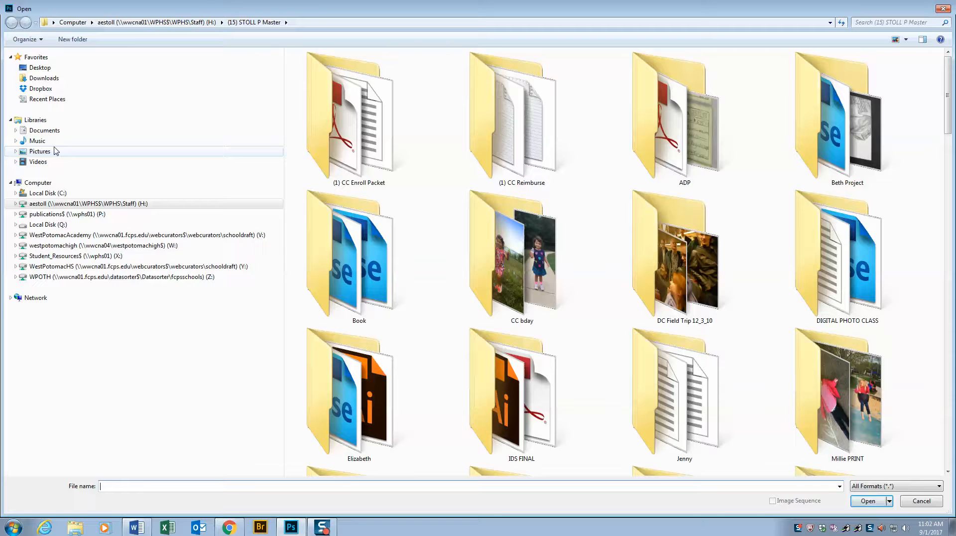
{"action": "left_click", "coordinate": [40, 151]}
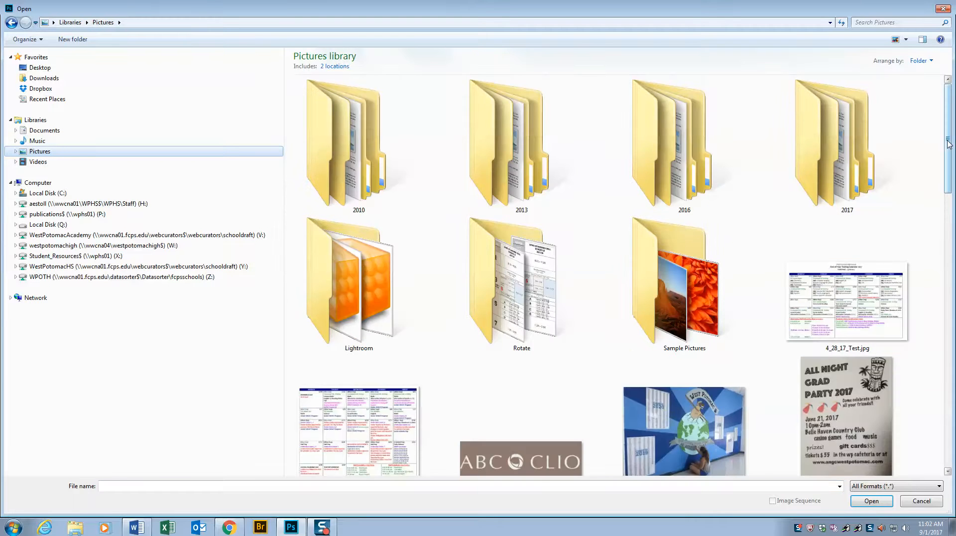
{"action": "scroll", "scroll_direction": "down", "scroll_amount": 3}
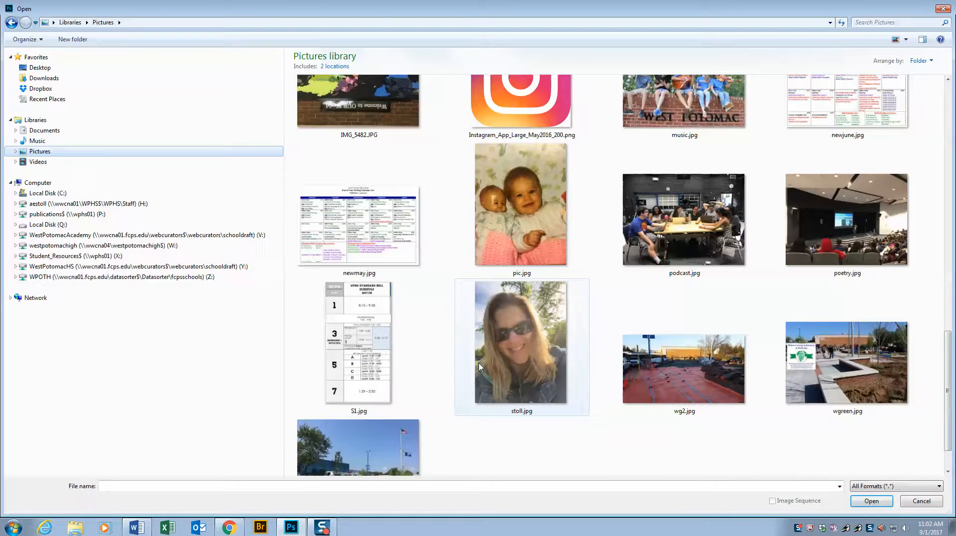
{"action": "left_click", "coordinate": [871, 501]}
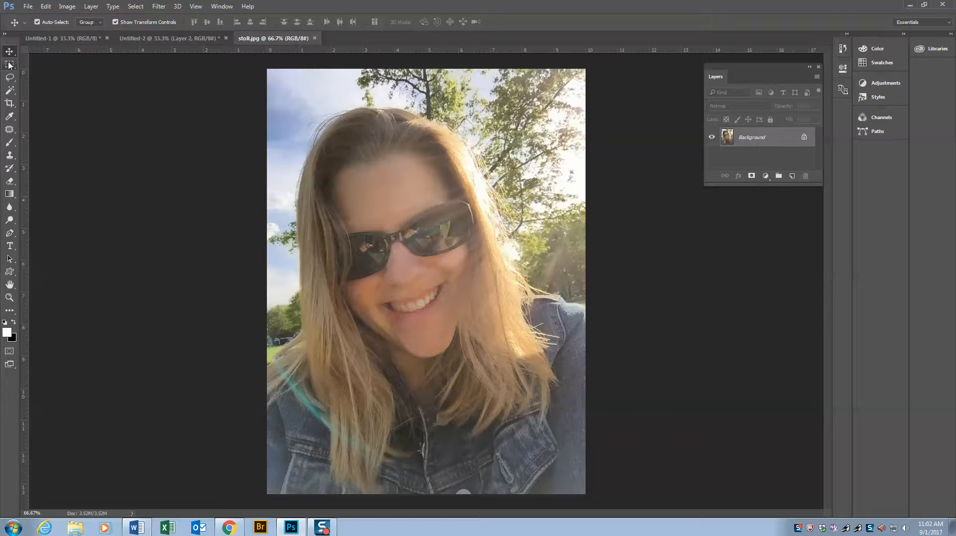
Step: Select a square around the face and shoulders with the Rectangular Marquee, ready for the Move tool
{"action": "left_click", "coordinate": [9, 50]}
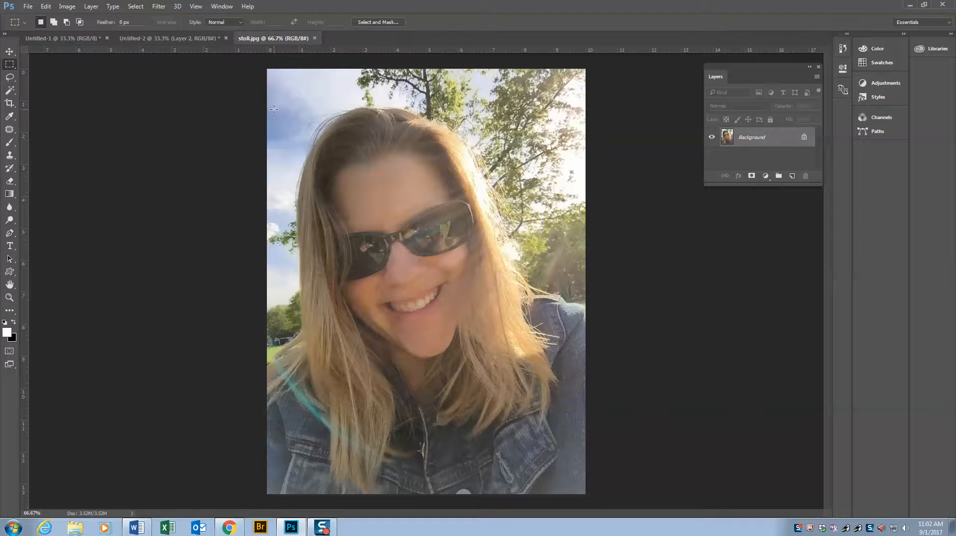
{"action": "left_click_drag", "start_coordinate": [276, 108], "coordinate": [547, 384]}
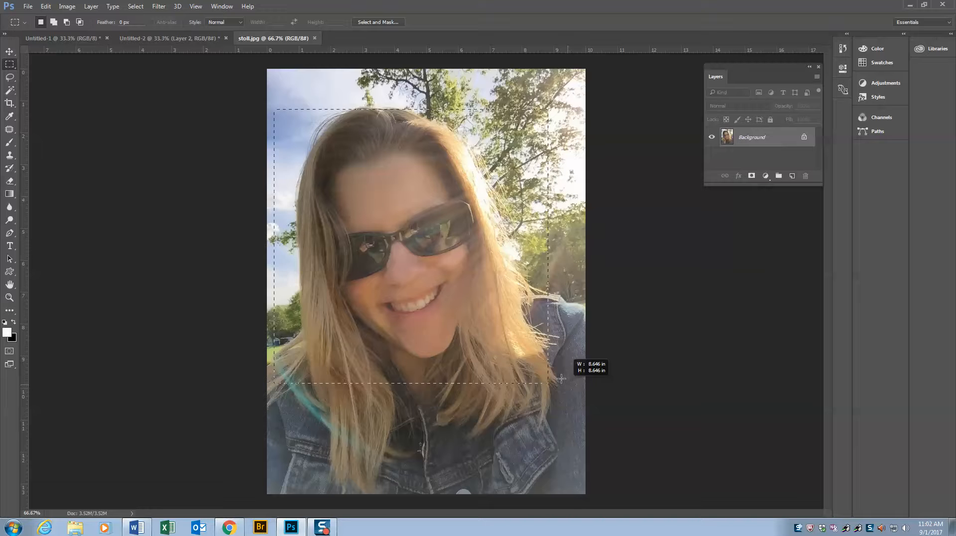
{"action": "left_click_drag", "start_coordinate": [559, 378], "coordinate": [572, 400]}
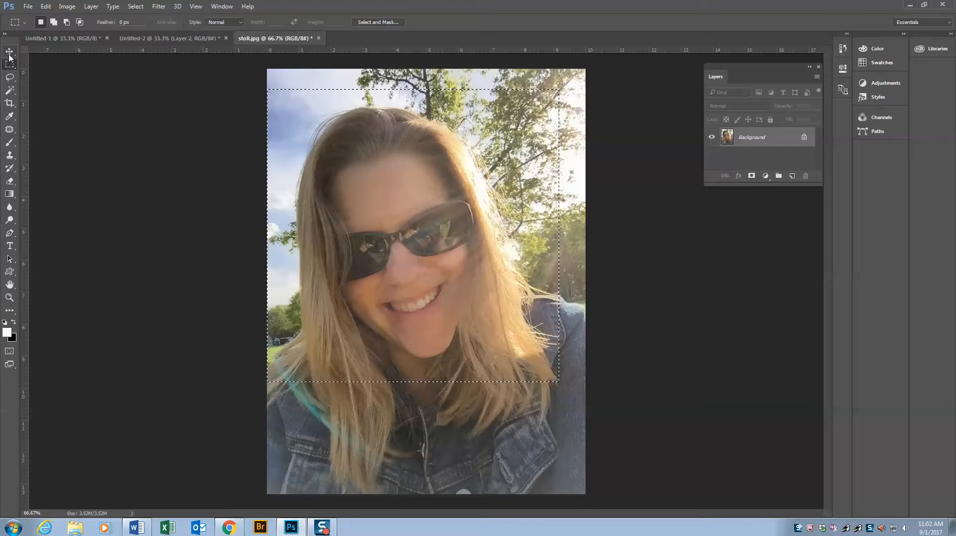
{"action": "left_click", "coordinate": [10, 52]}
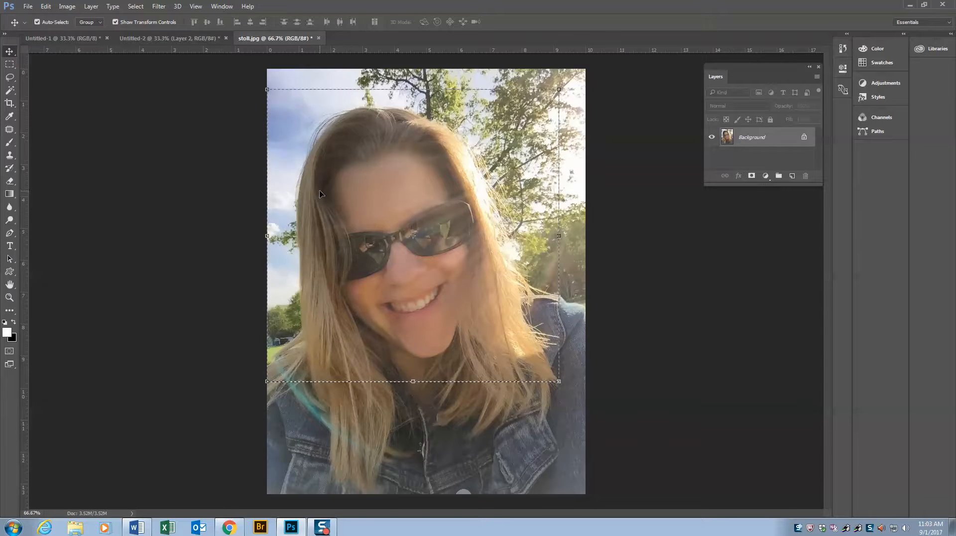
Step: Drop the square face crop onto the banner, scaled down at the left beside the diamond
{"action": "left_click", "coordinate": [170, 38]}
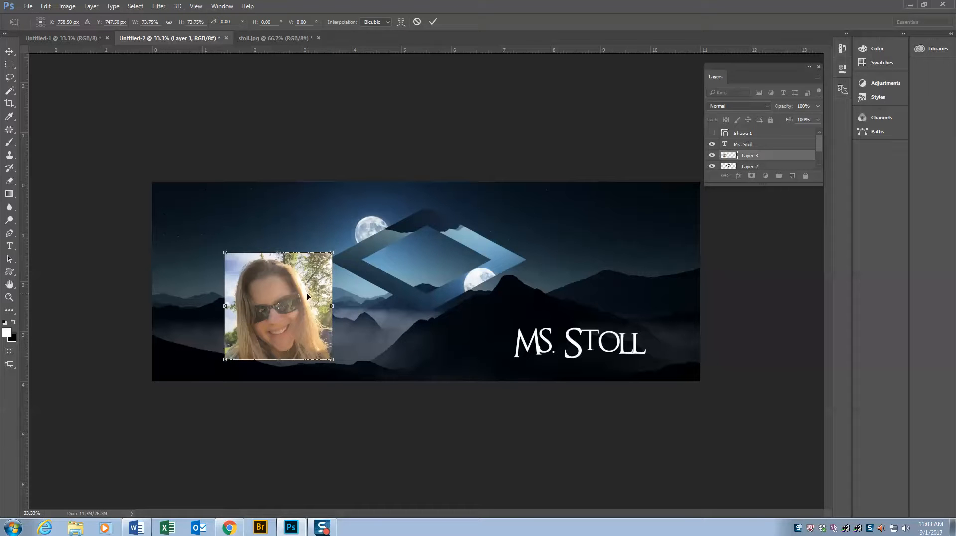
{"action": "left_click_drag", "start_coordinate": [333, 252], "coordinate": [365, 266]}
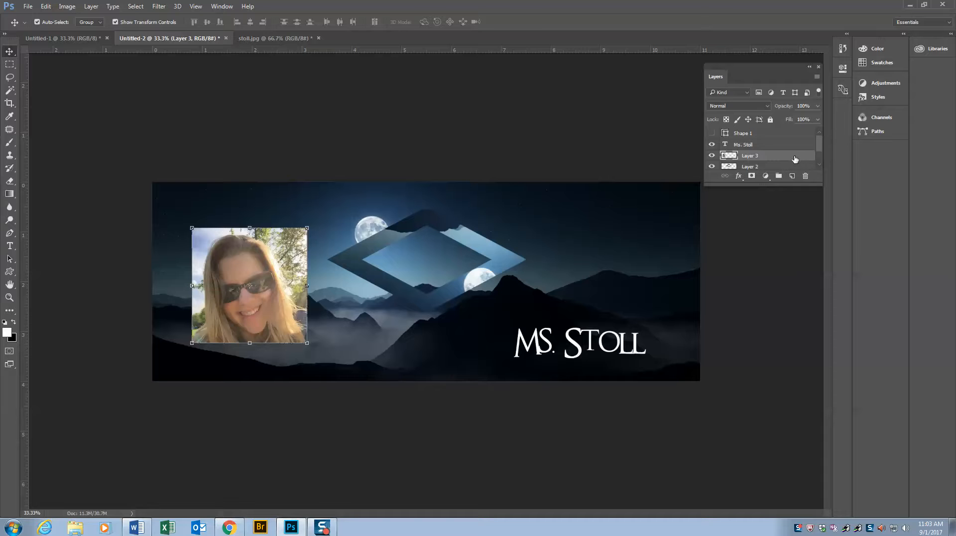
{"action": "mouse_move", "coordinate": [792, 159]}
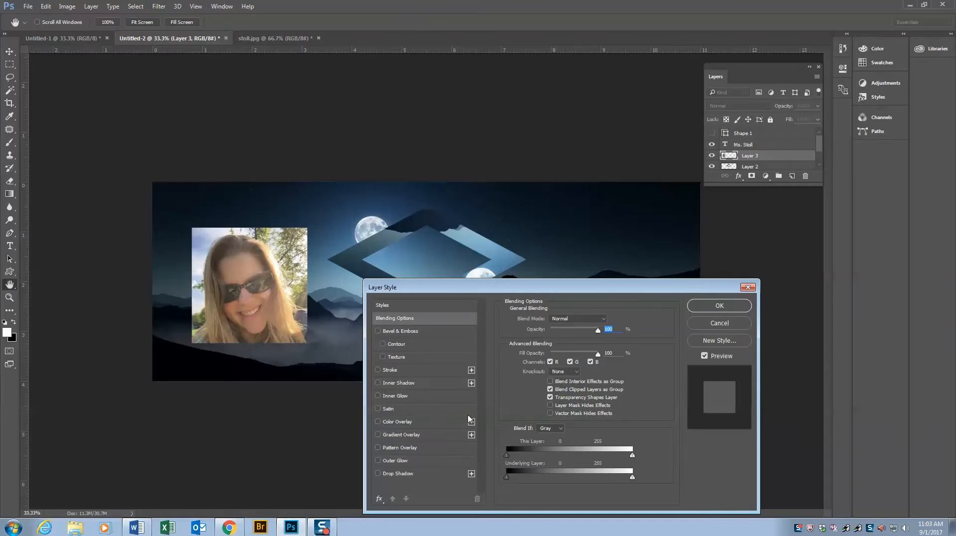
{"action": "mouse_move", "coordinate": [407, 372]}
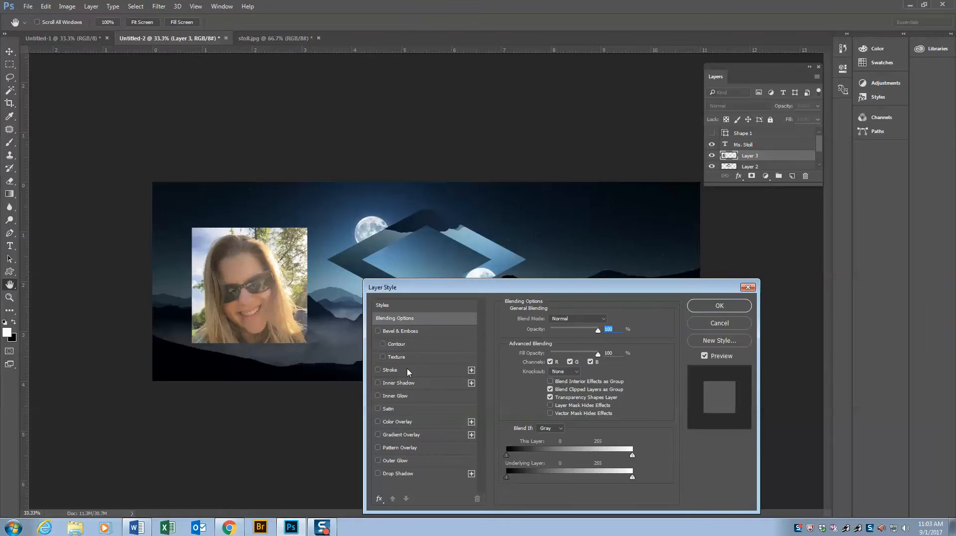
Step: Apply a white Stroke and a Drop Shadow layer style to the face photo
{"action": "left_click", "coordinate": [379, 369]}
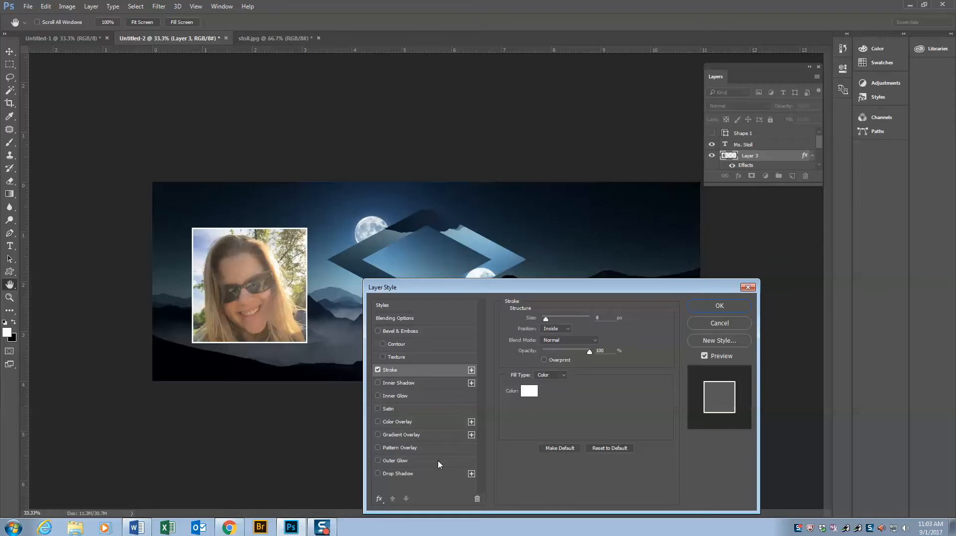
{"action": "left_click", "coordinate": [378, 474]}
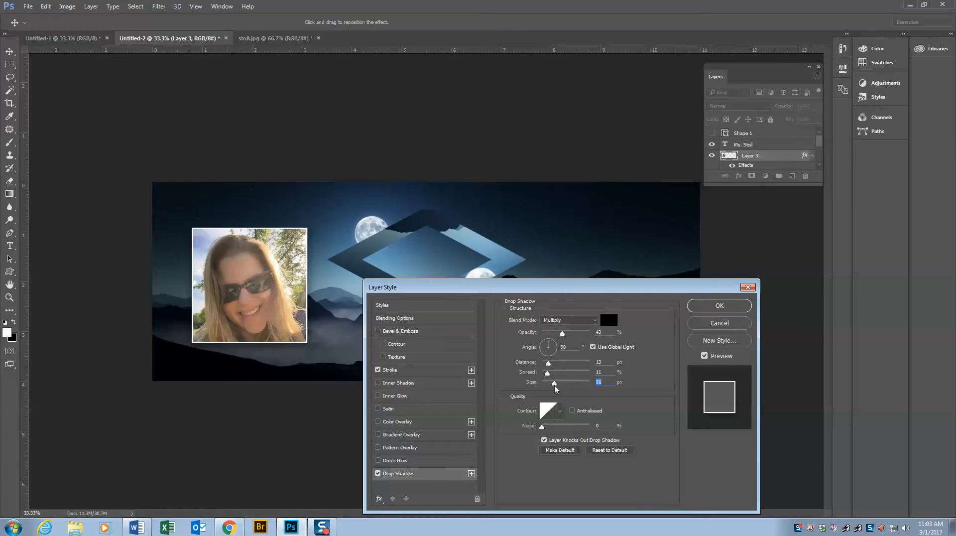
{"action": "left_click", "coordinate": [718, 306]}
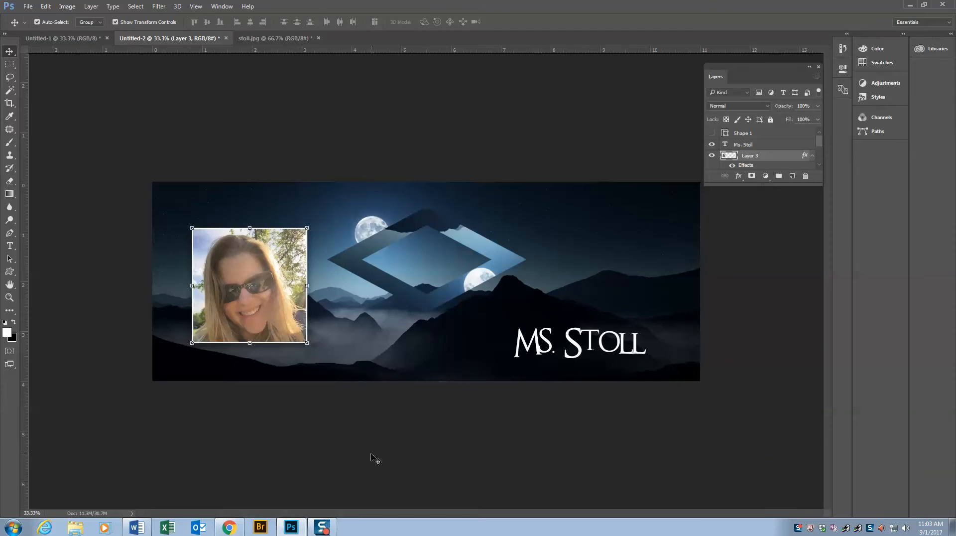